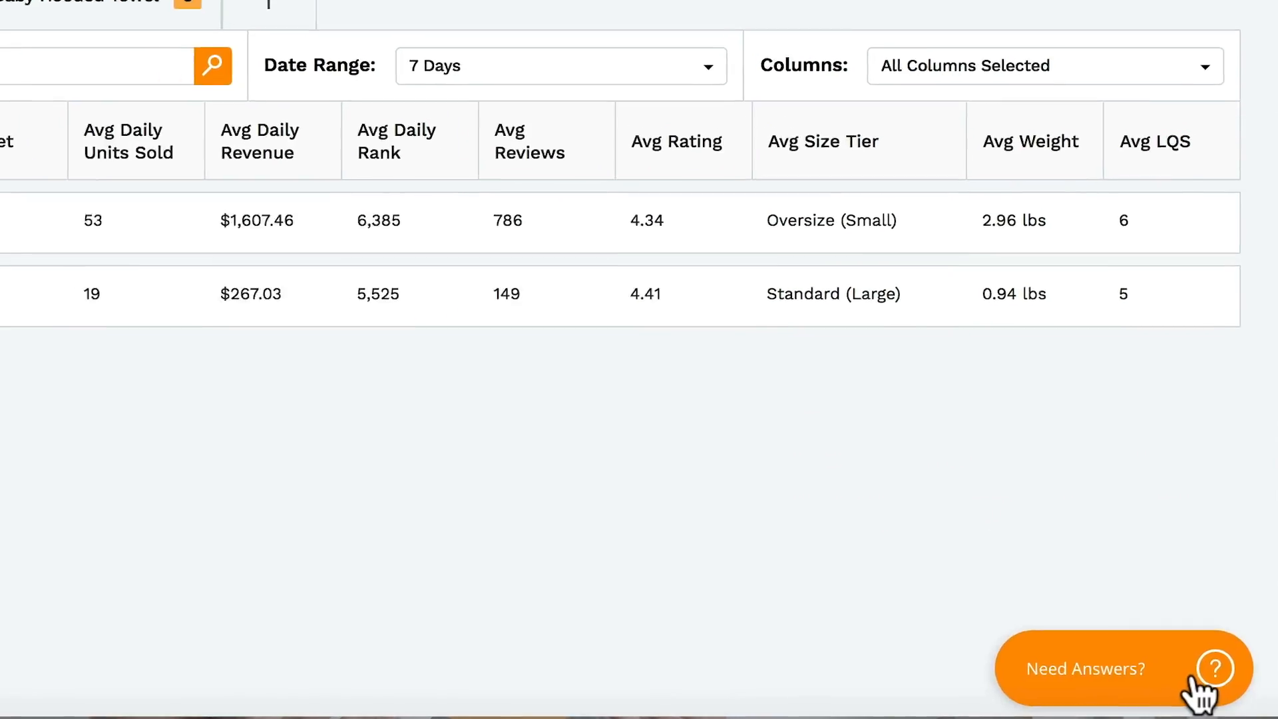
- Open the Help Center panel from the orange 'Need Answers?' button beside the tracked products table
left_click(1117, 669)
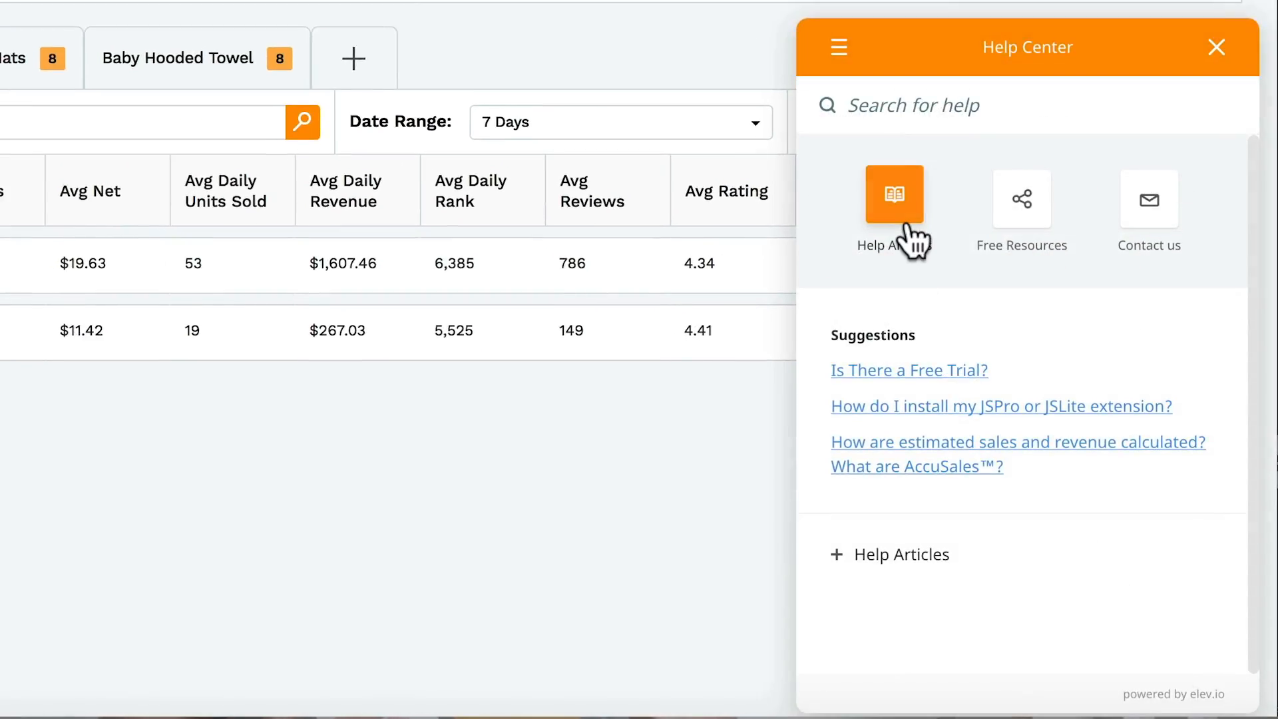